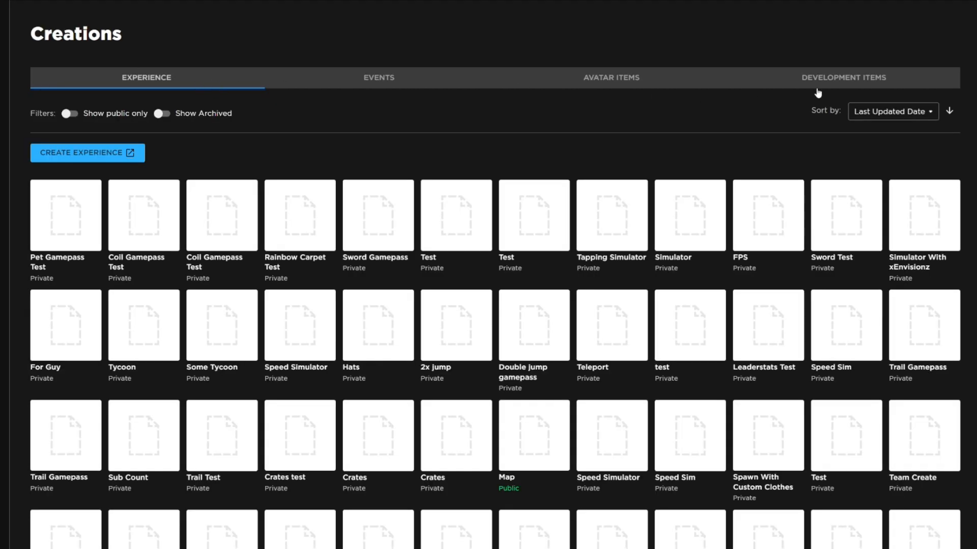
- From Development Items, go to the Audio list and start a new asset upload
{"action": "left_click", "coordinate": [843, 78]}
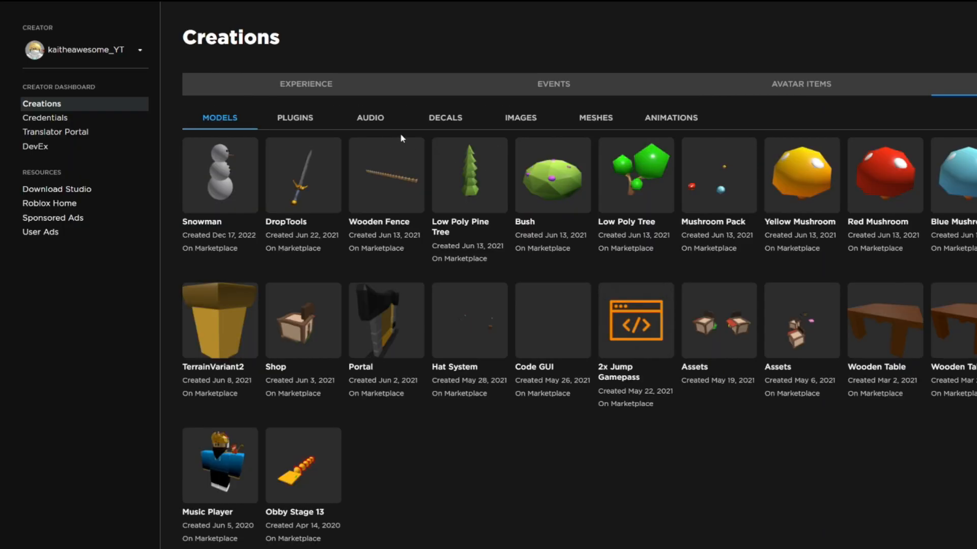
{"action": "left_click", "coordinate": [370, 117]}
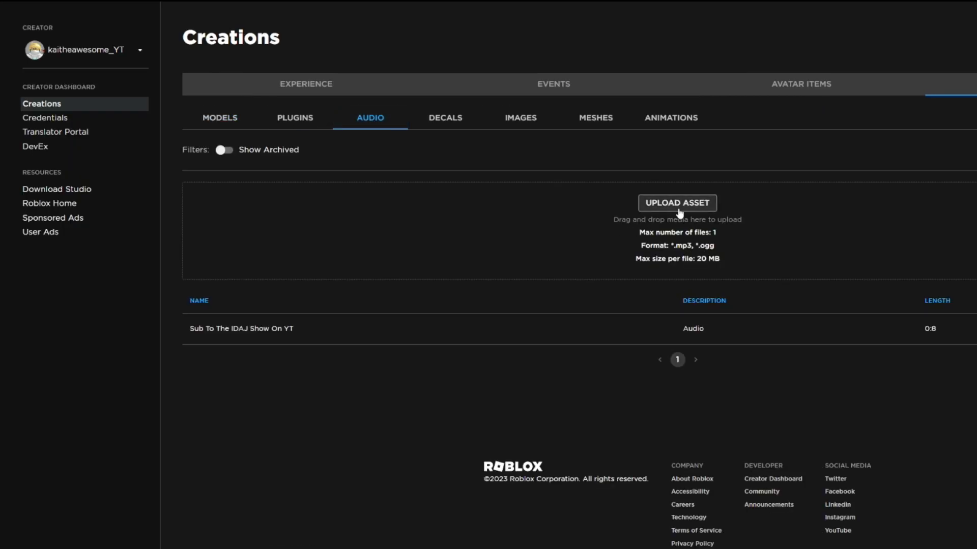
{"action": "left_click", "coordinate": [677, 203]}
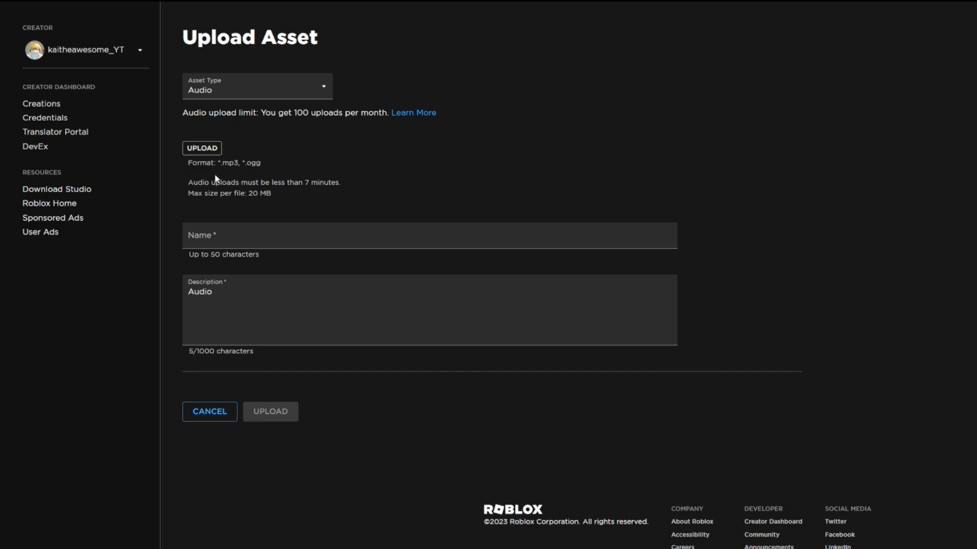
{"action": "mouse_move", "coordinate": [225, 163]}
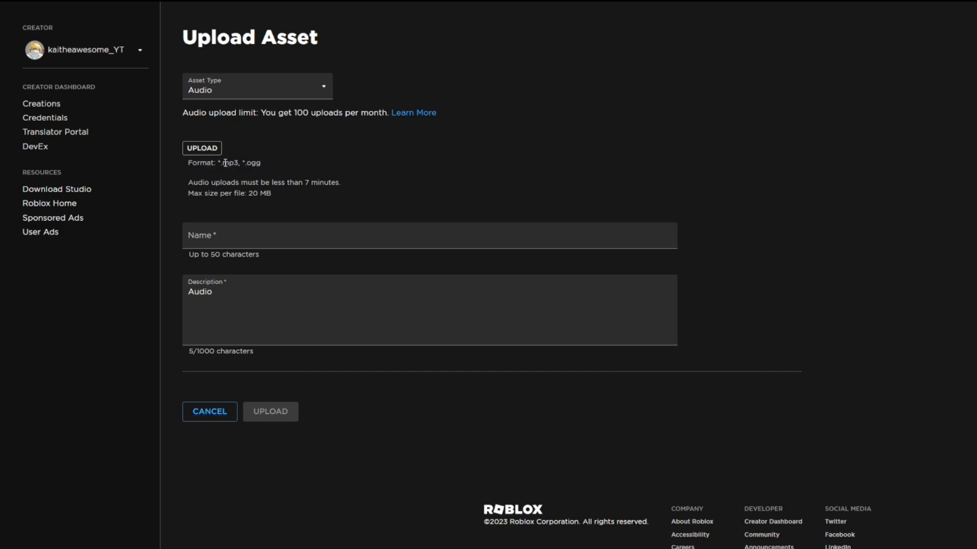
{"action": "mouse_move", "coordinate": [224, 195]}
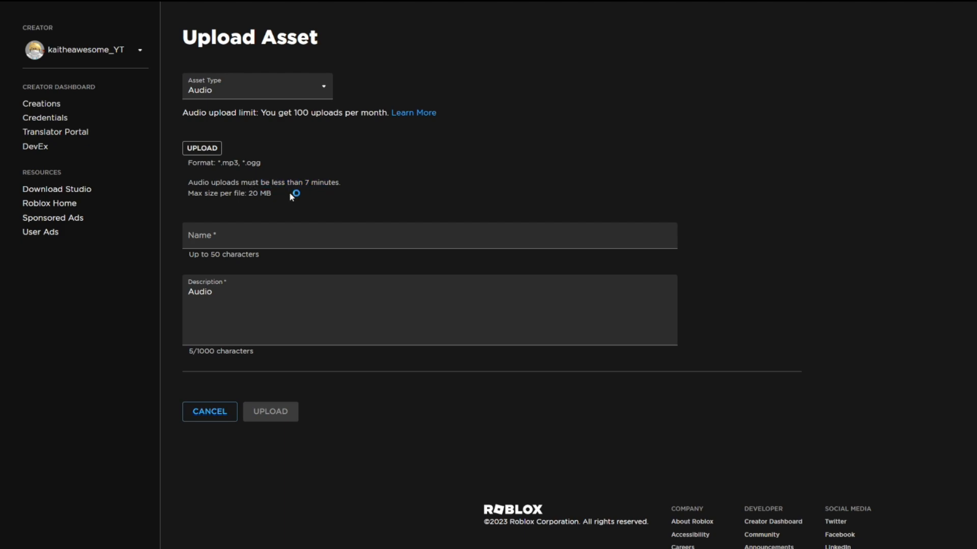
{"action": "mouse_move", "coordinate": [204, 159]}
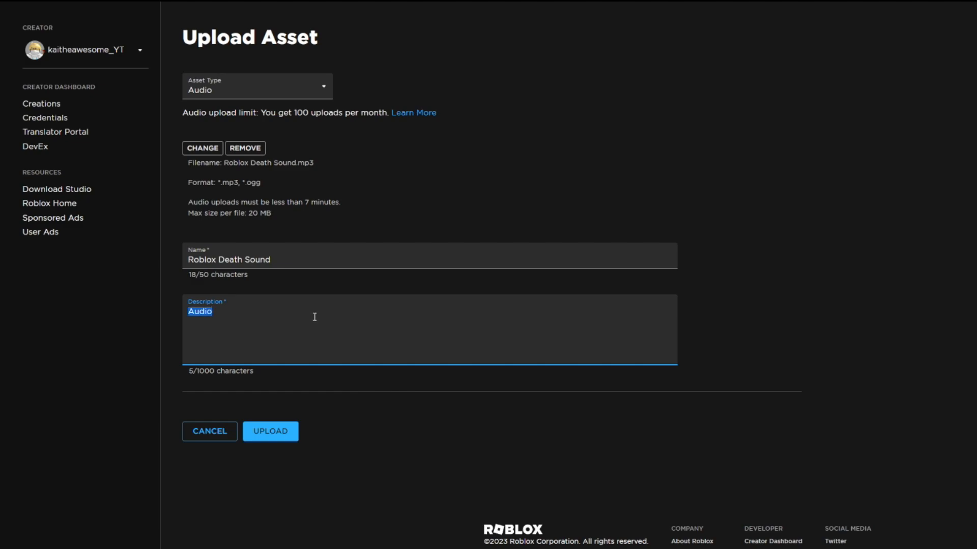
- Set the description to 'Roblox Death Sound' and submit the audio upload
{"action": "left_click", "coordinate": [270, 431]}
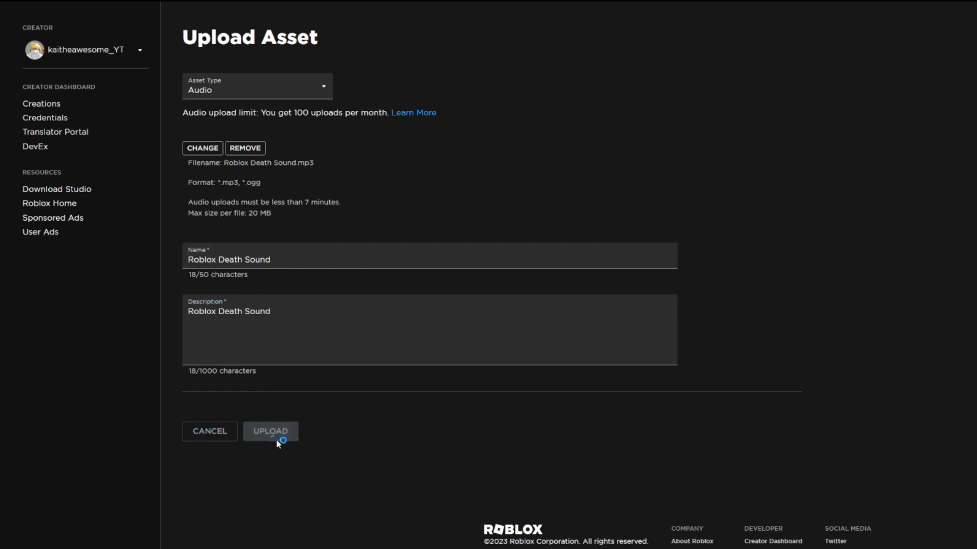
{"action": "left_click", "coordinate": [271, 432]}
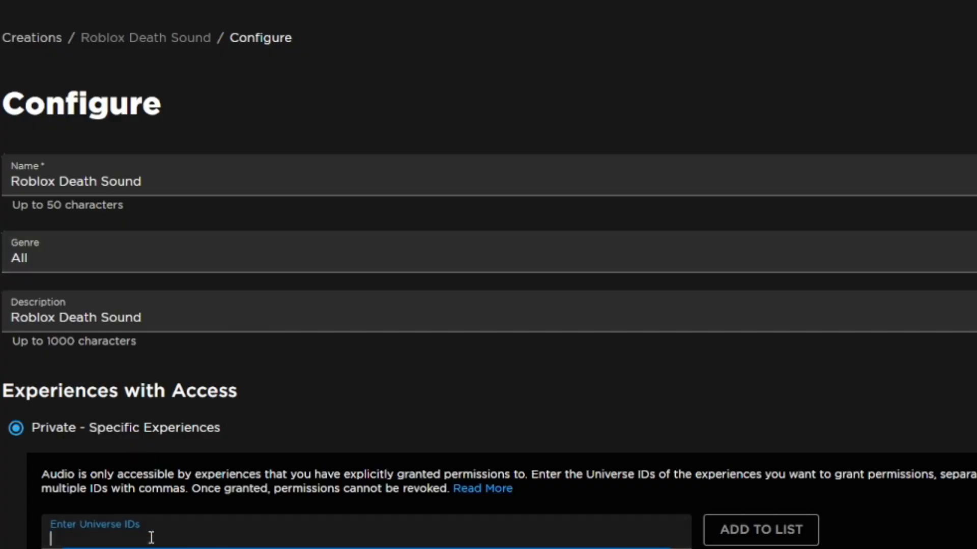
{"action": "type", "text": "2557542056"}
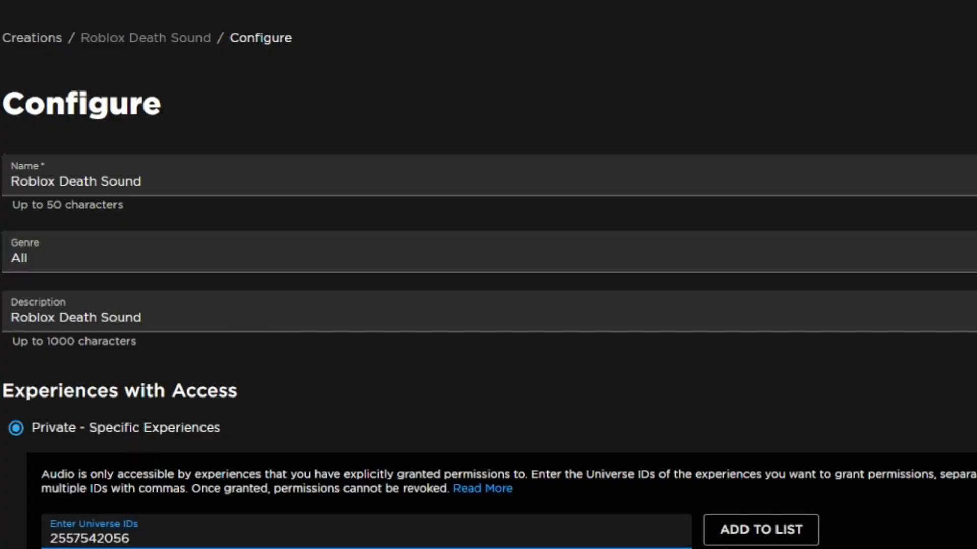
{"action": "left_click", "coordinate": [760, 544]}
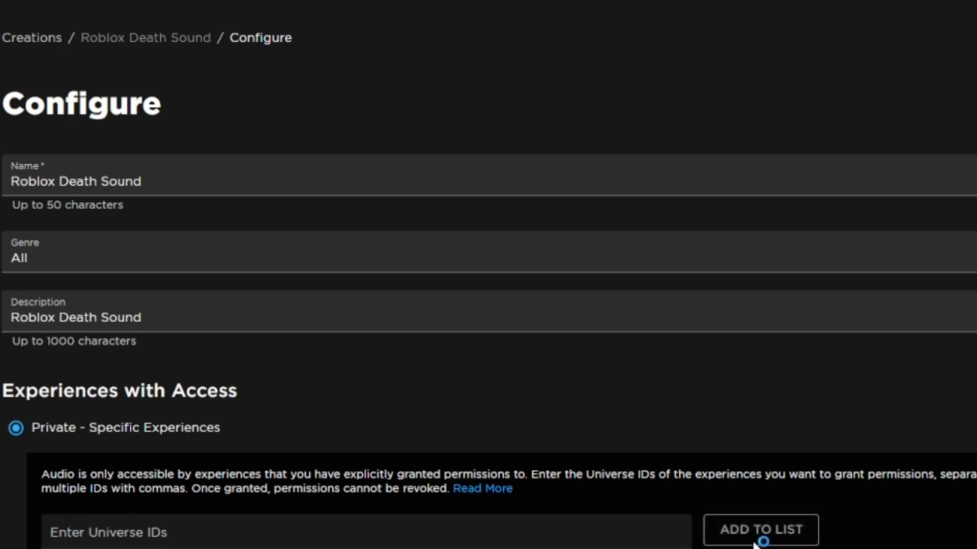
{"action": "scroll", "scroll_direction": "down", "scroll_amount": 3}
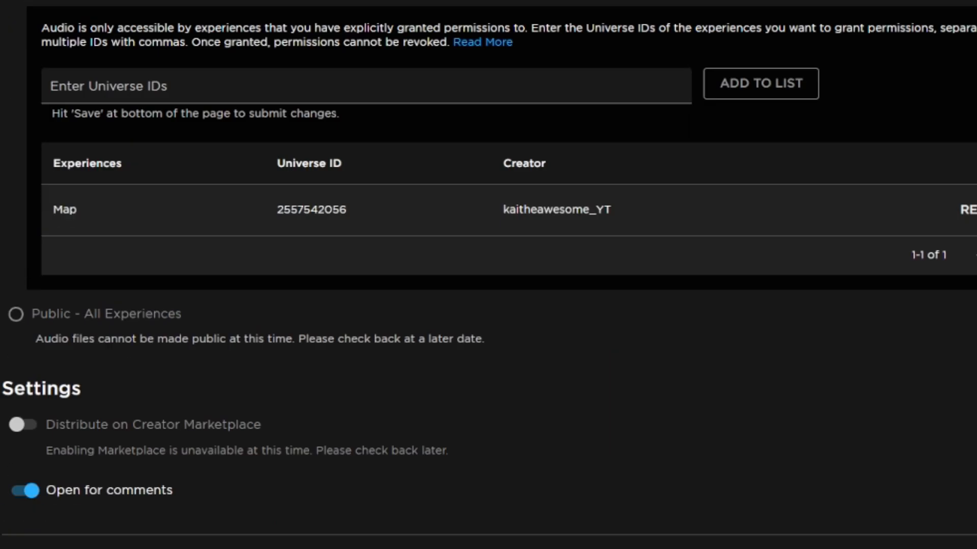
{"action": "scroll", "scroll_direction": "up", "scroll_amount": 3}
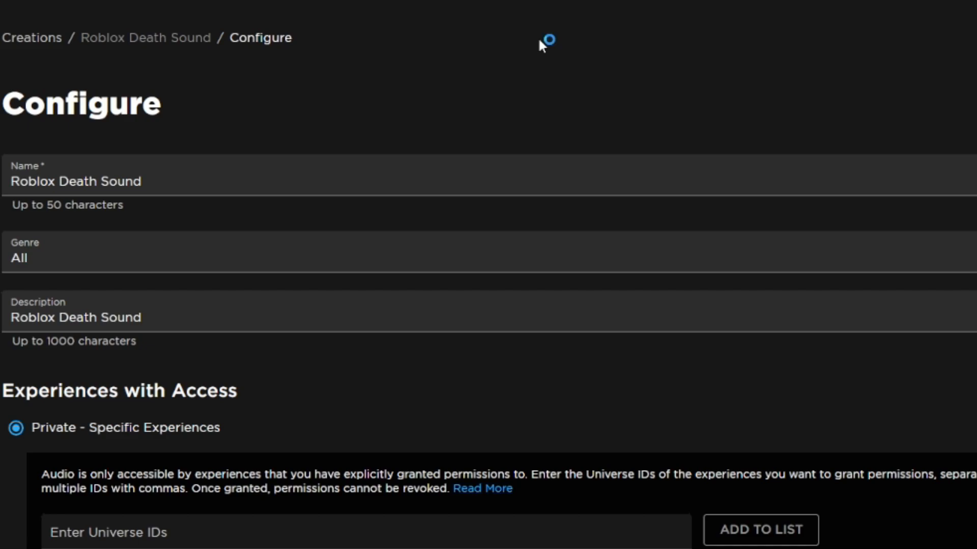